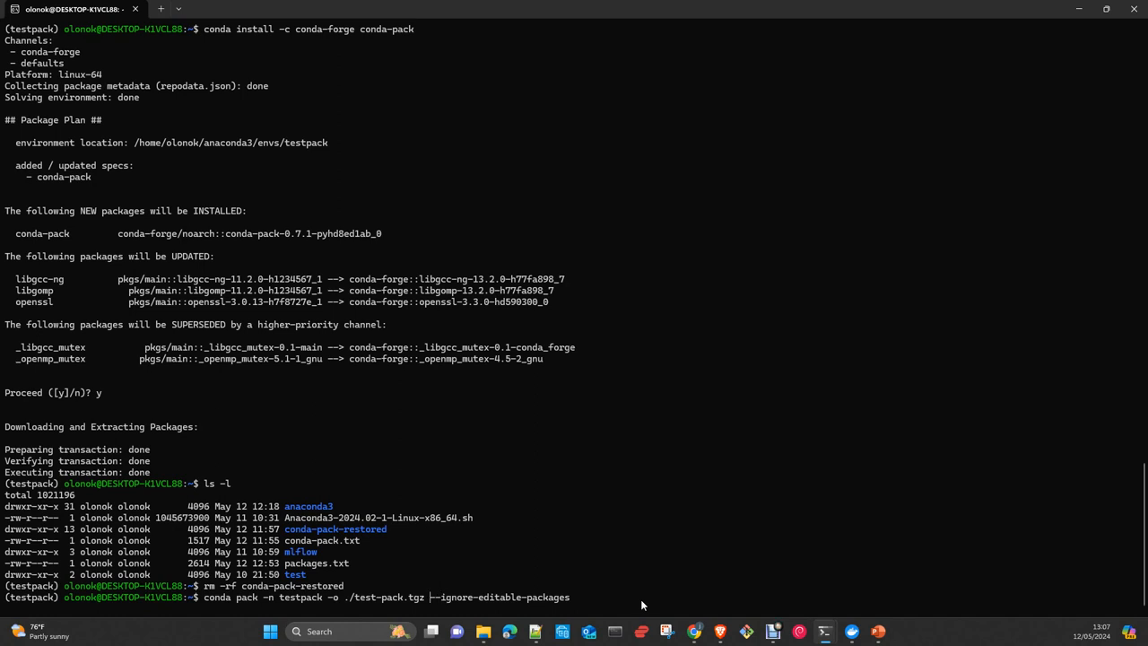
# Run conda pack on the testpack environment to create ./test-pack.tgz, ignoring editable packages
pyautogui.press('Return')
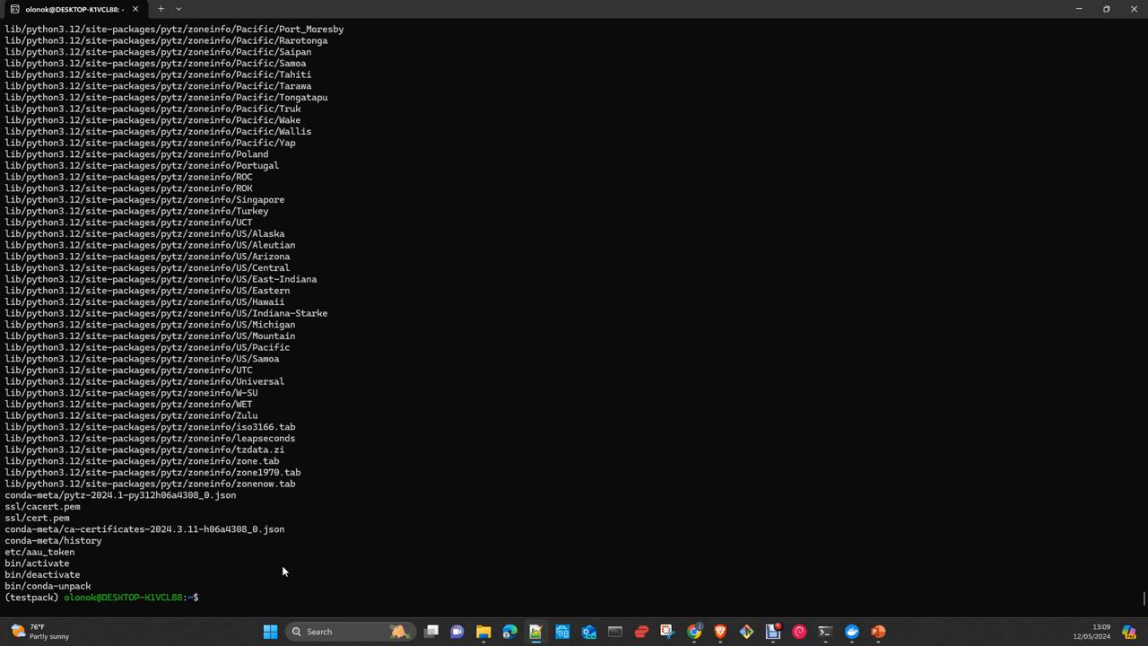
# Run ls -l to confirm test-pack.tgz (about 398 MB) is in the home directory
pyautogui.write('ls -l')
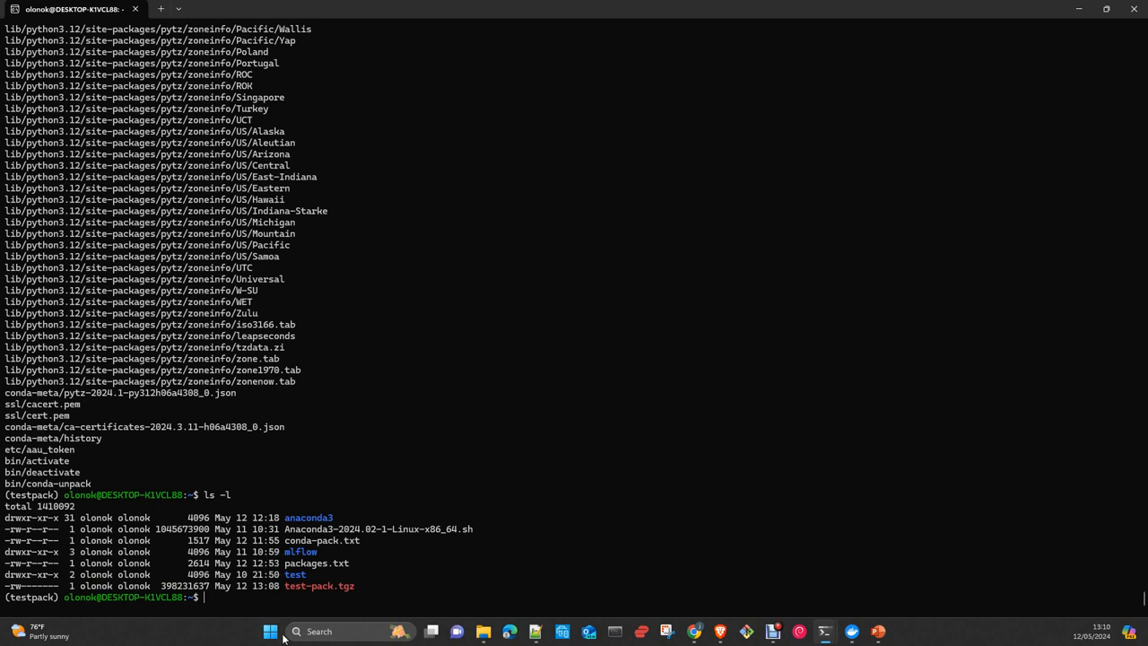